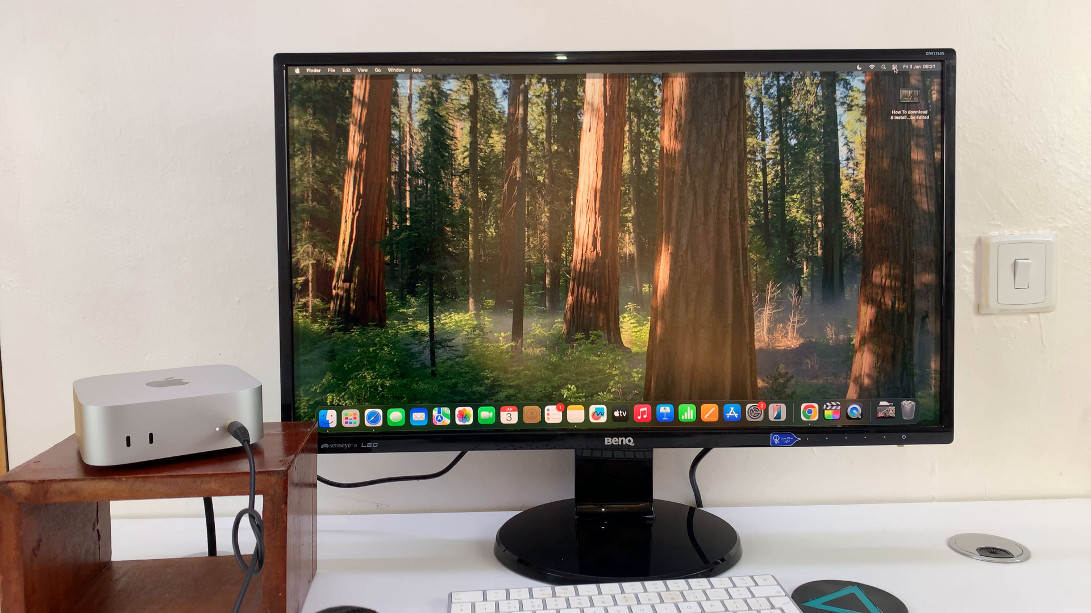
Open Control Center and expand the Sound output list: Mac mini Speakers, External Headphones, BenQ monitor.
click(895, 68)
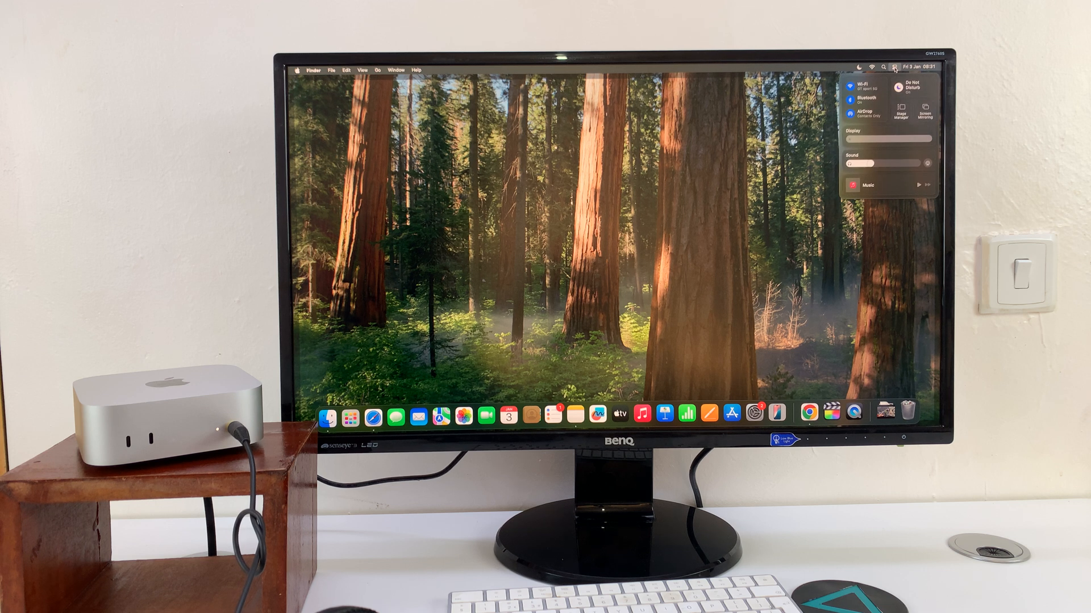
click(851, 159)
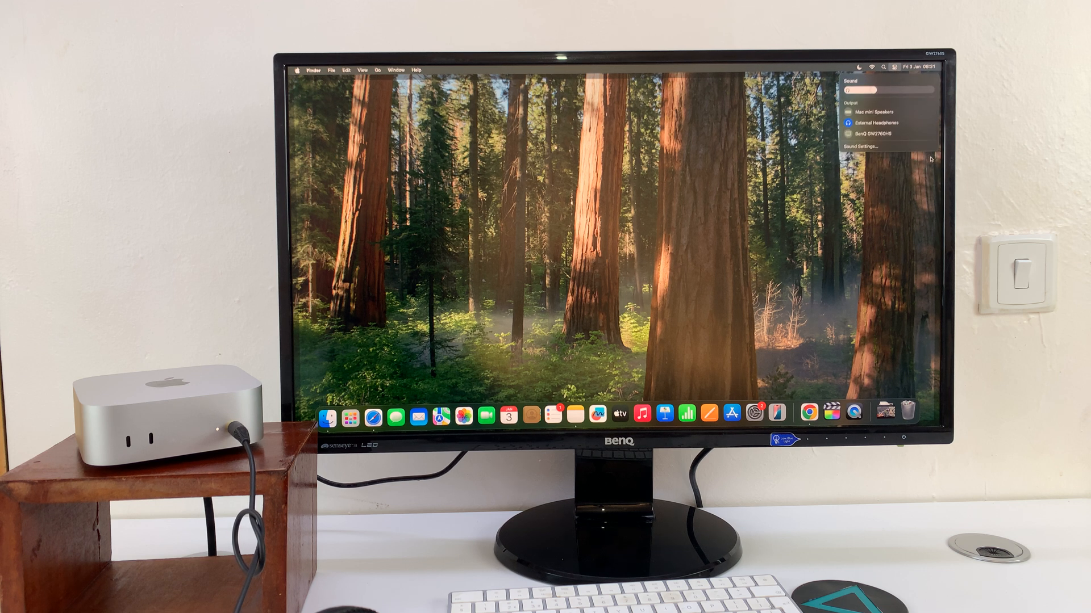